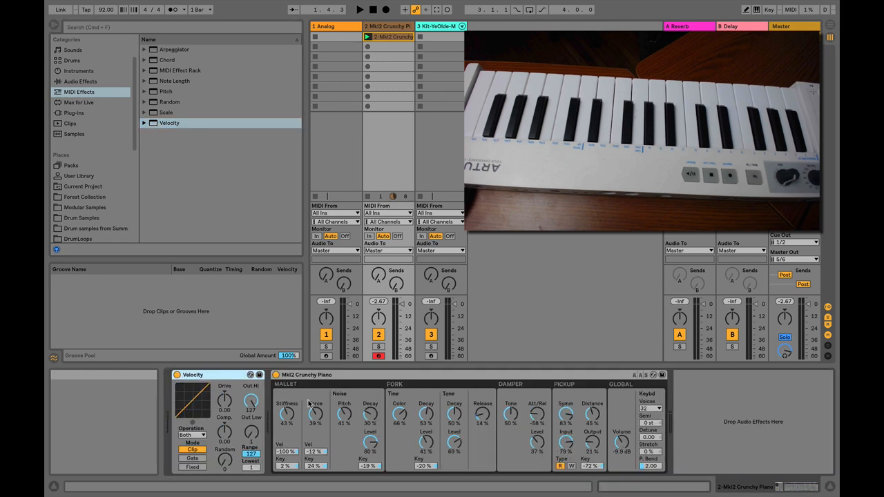
mouse_move(338, 375)
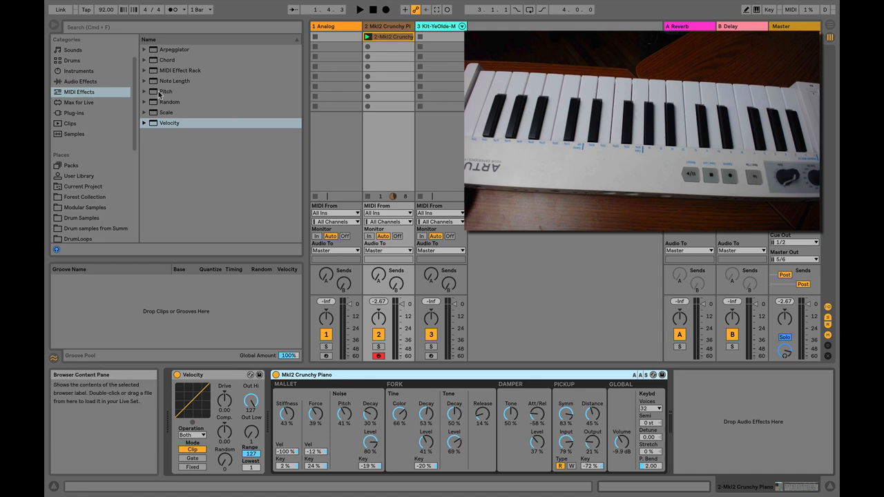
mouse_move(221, 376)
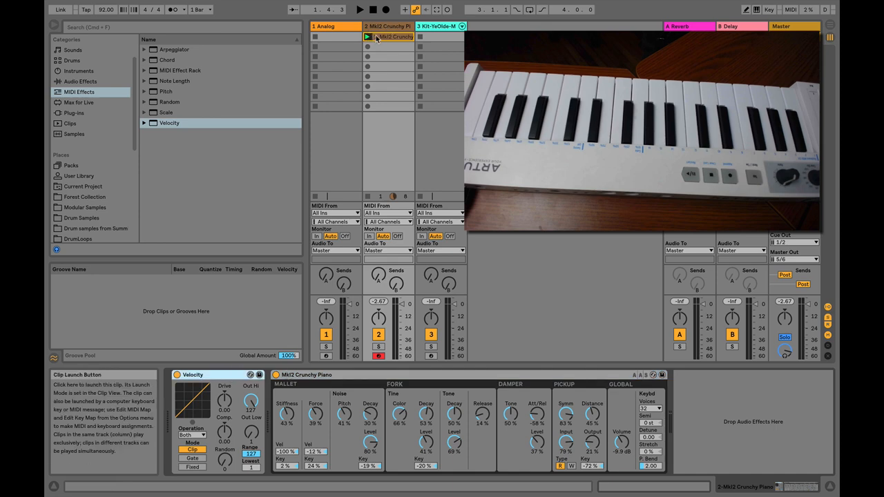
Open the MK2 Crunchy Piano clip in Clip View, select its notes and start playback.
double_click(393, 36)
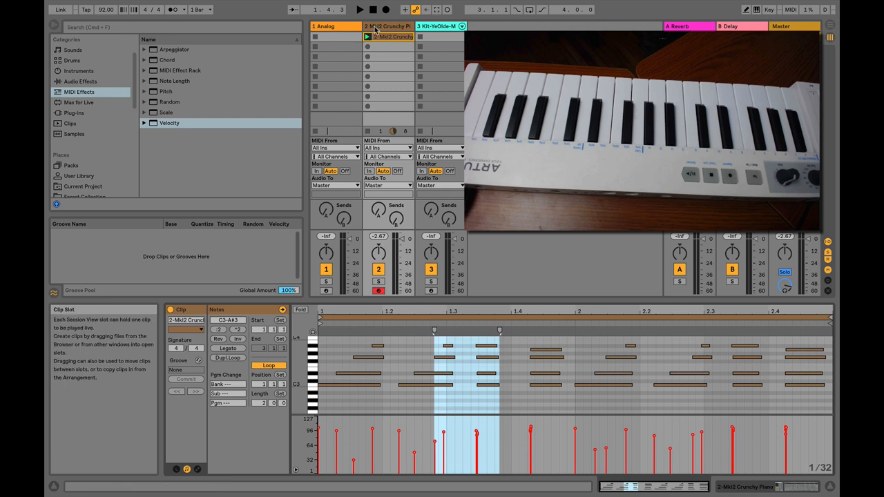
left_click(360, 8)
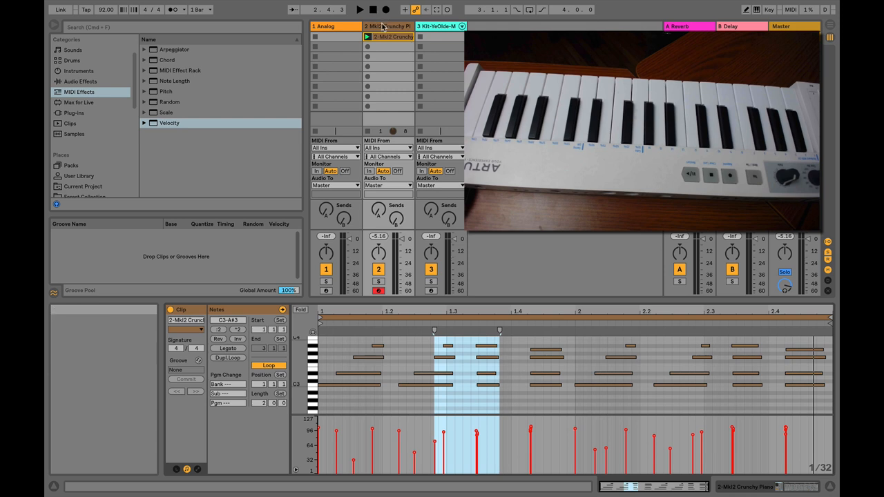
mouse_move(359, 10)
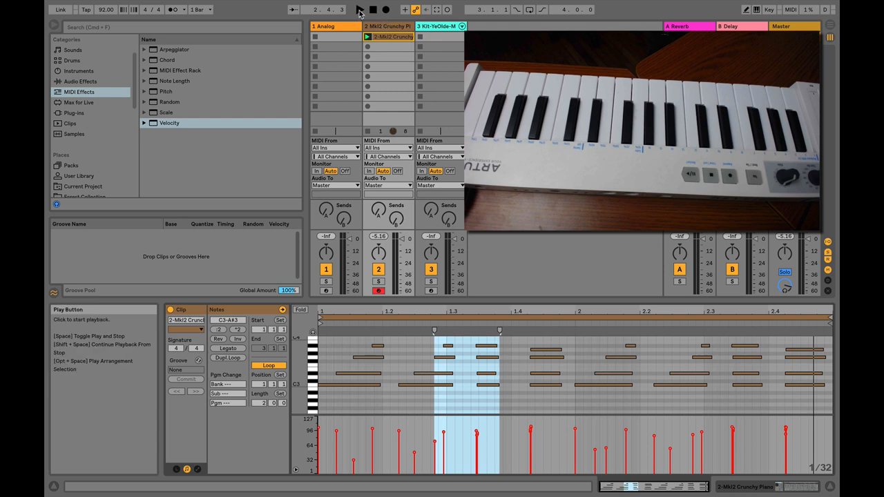
left_click(360, 10)
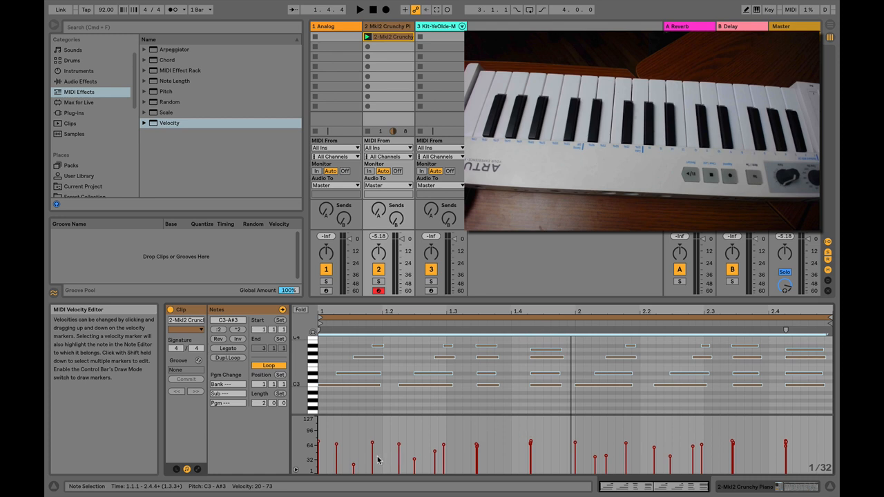
Lower the selected notes' velocity markers to about 17–62 and play the clip back.
left_click(367, 357)
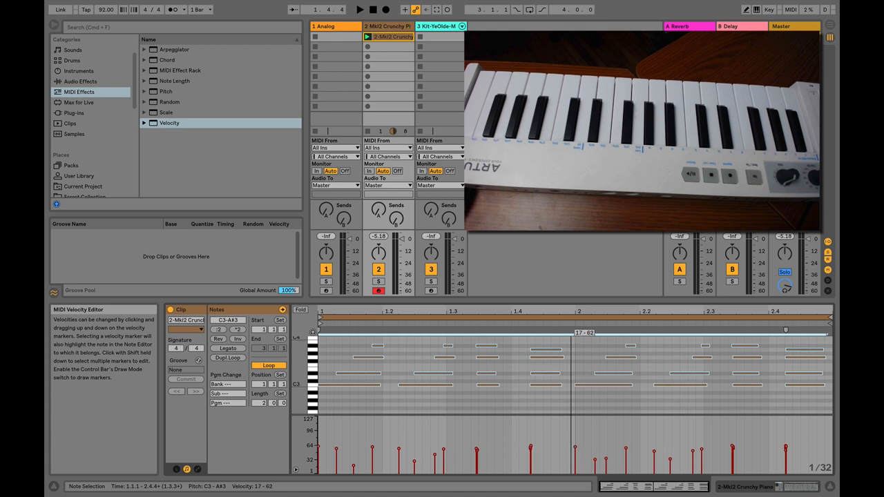
left_click(360, 8)
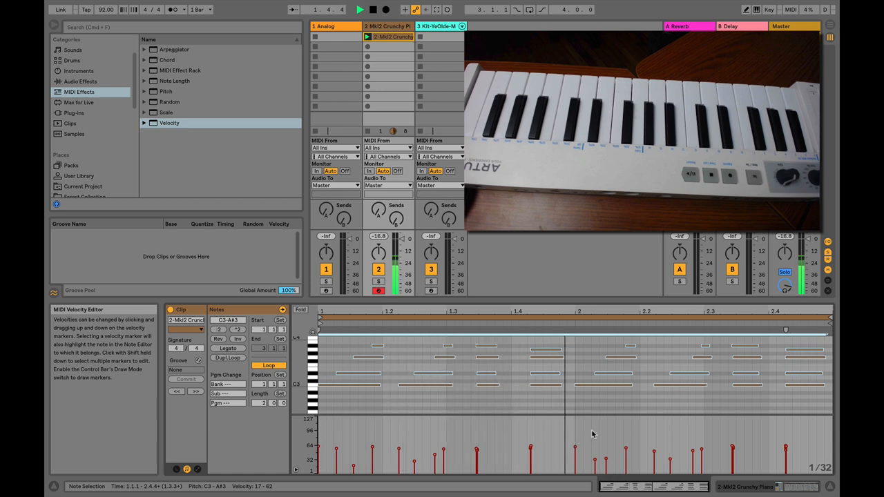
left_click(373, 9)
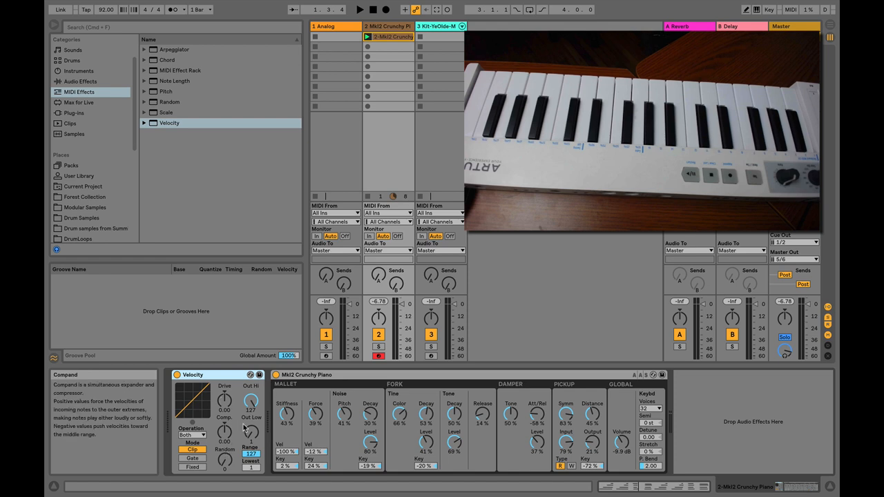
mouse_move(250, 423)
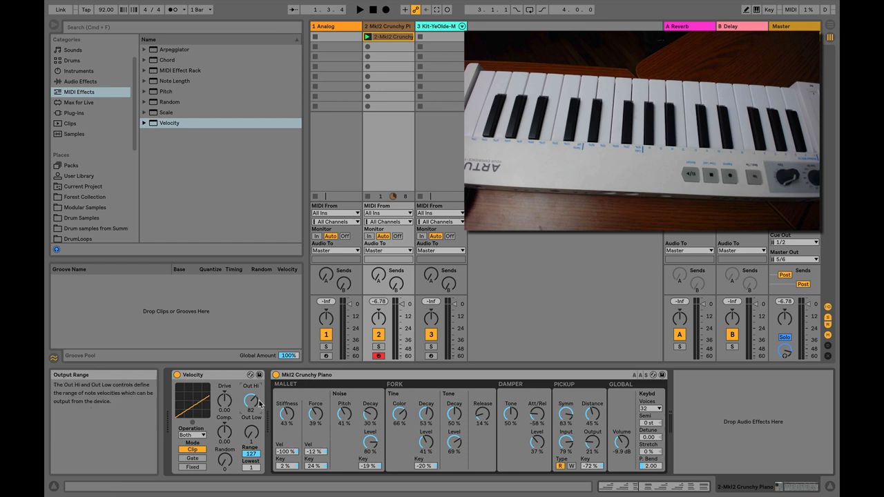
Lower the Velocity device's Out Hi knob to cap the highest output velocity.
left_click_drag(252, 401, 251, 389)
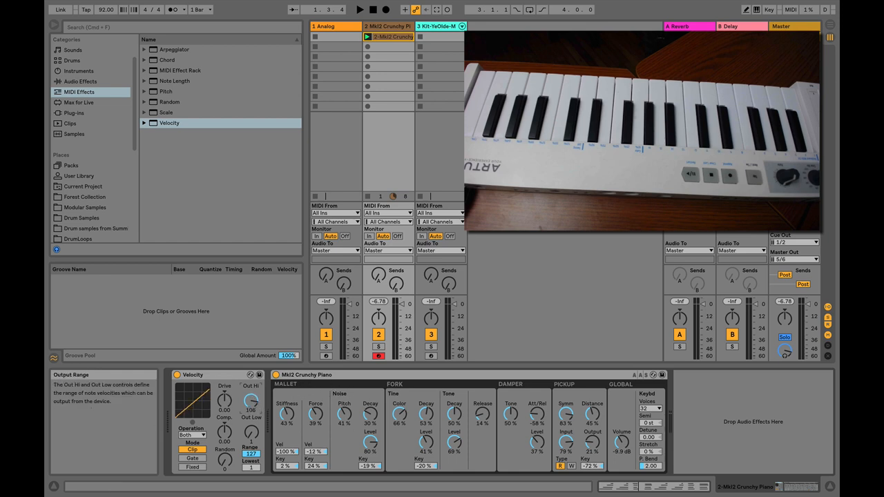
left_click(359, 9)
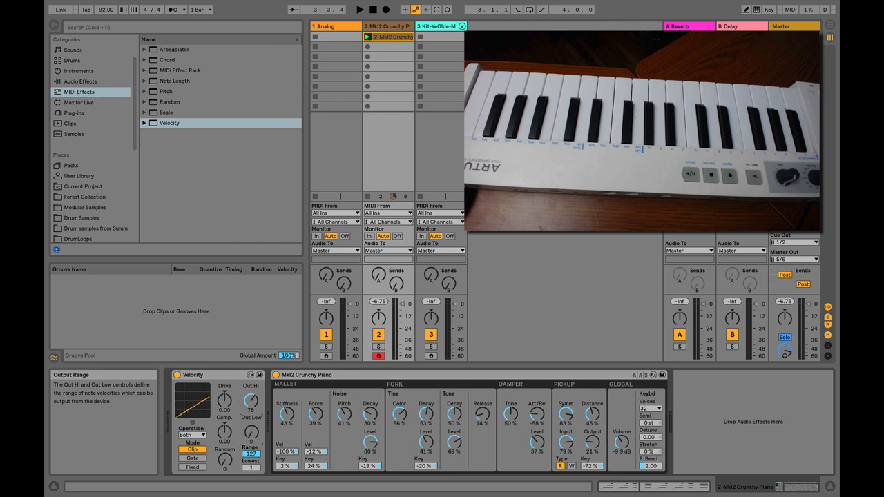
Play the piano clip to hear it through the reduced velocity output range.
left_click(359, 8)
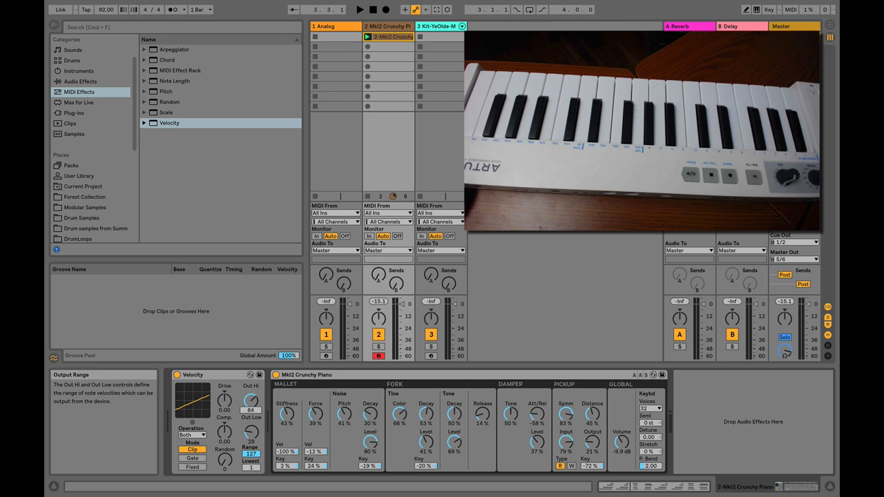
left_click(359, 8)
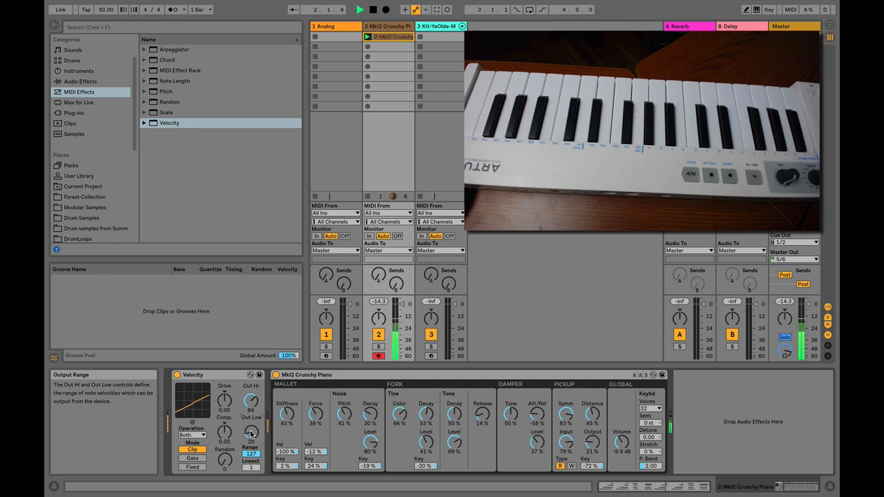
mouse_move(251, 433)
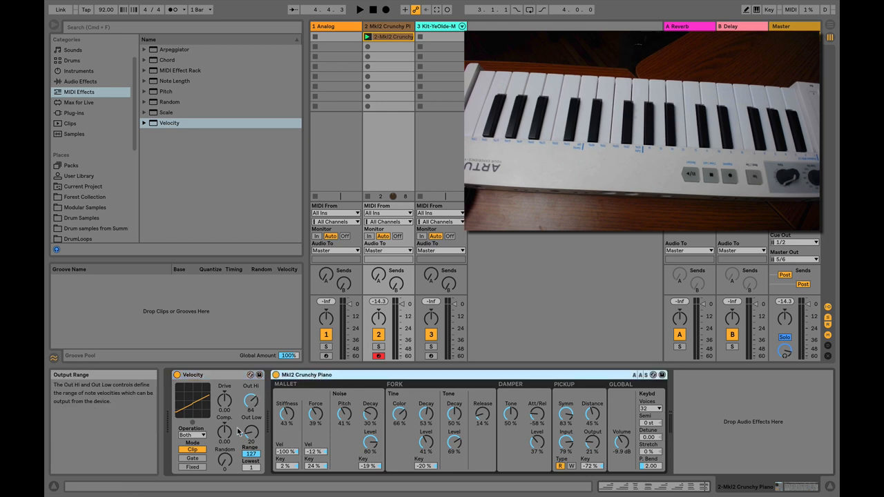
mouse_move(224, 431)
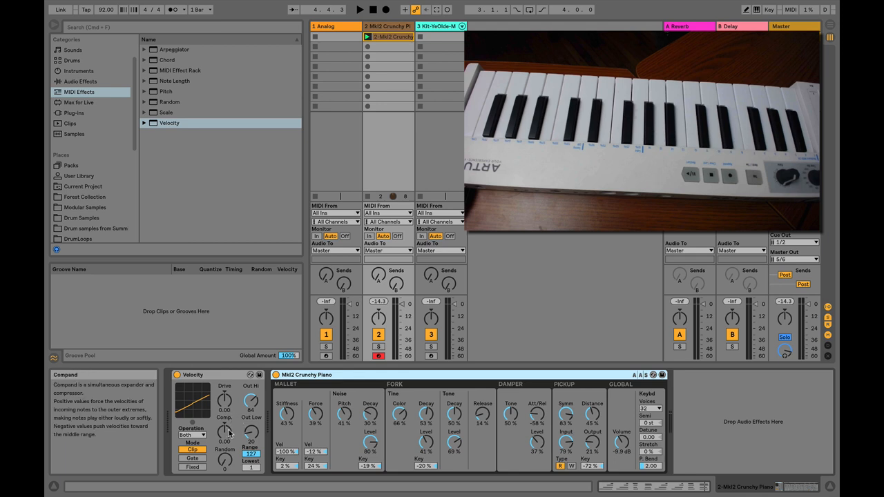
Restore the full Out Hi range, play the clip and push Drive toward the velocity extremes.
left_click_drag(251, 400, 251, 387)
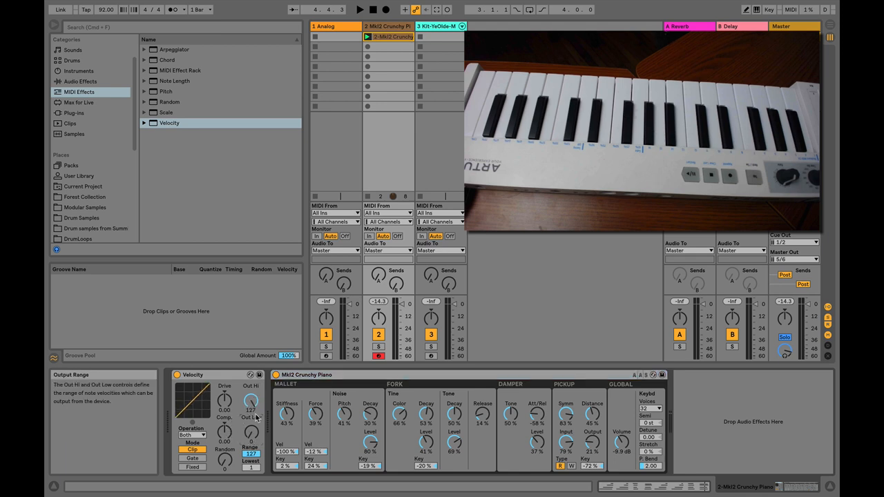
mouse_move(321, 223)
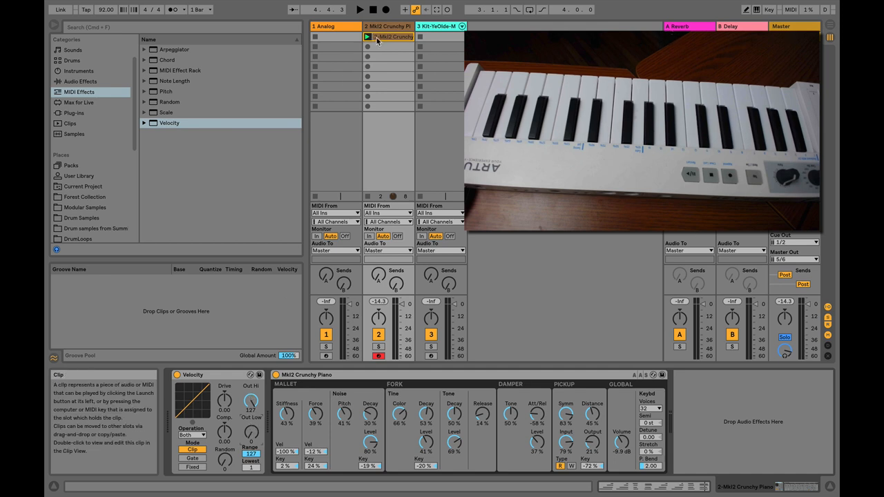
left_click(359, 8)
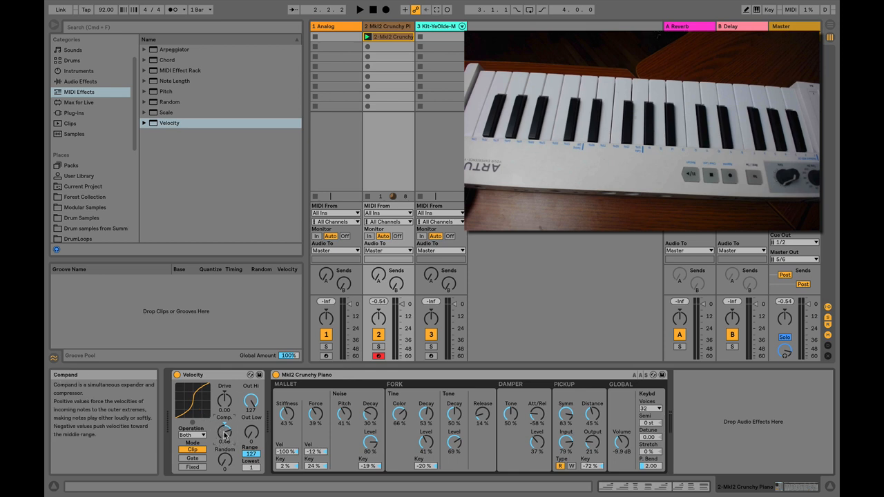
left_click_drag(224, 431, 224, 435)
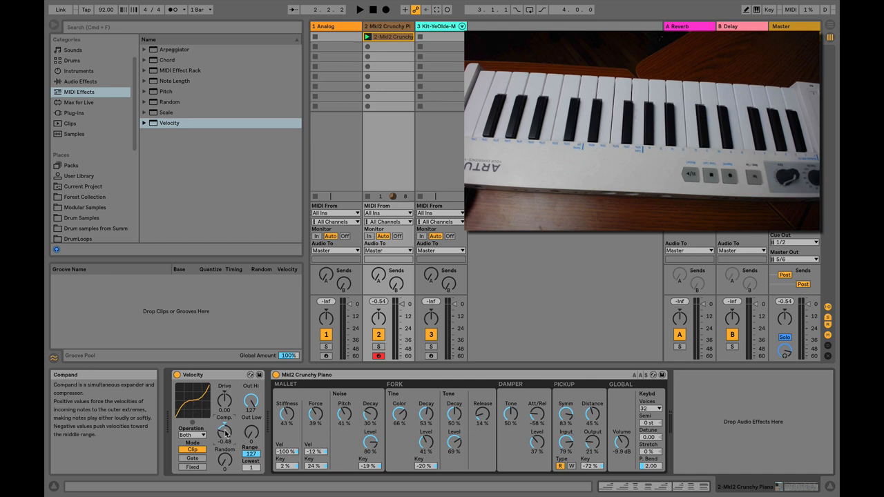
left_click(359, 10)
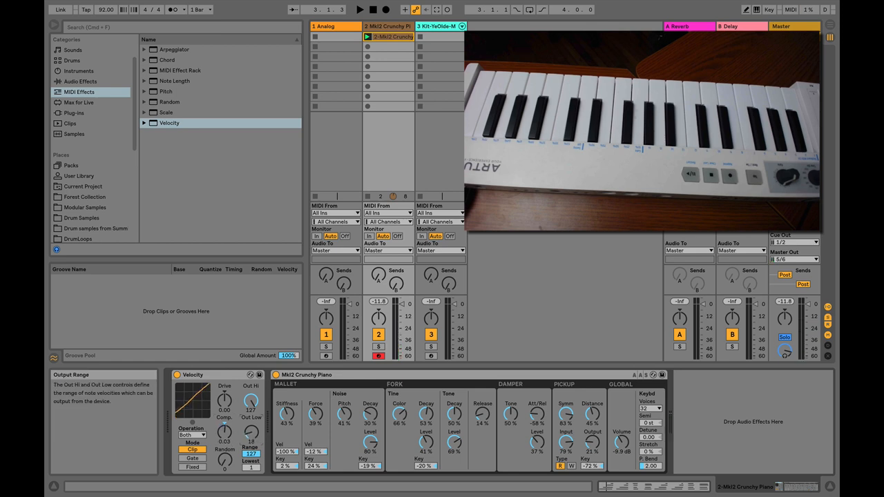
Narrow Out Hi and raise Out Low so the curve ends straight and compressed, then listen.
left_click_drag(251, 401, 251, 412)
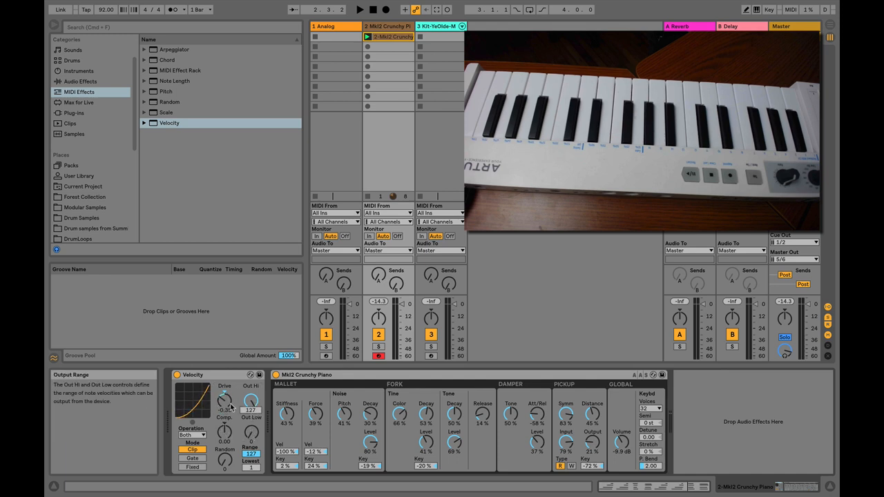
left_click_drag(224, 400, 224, 397)
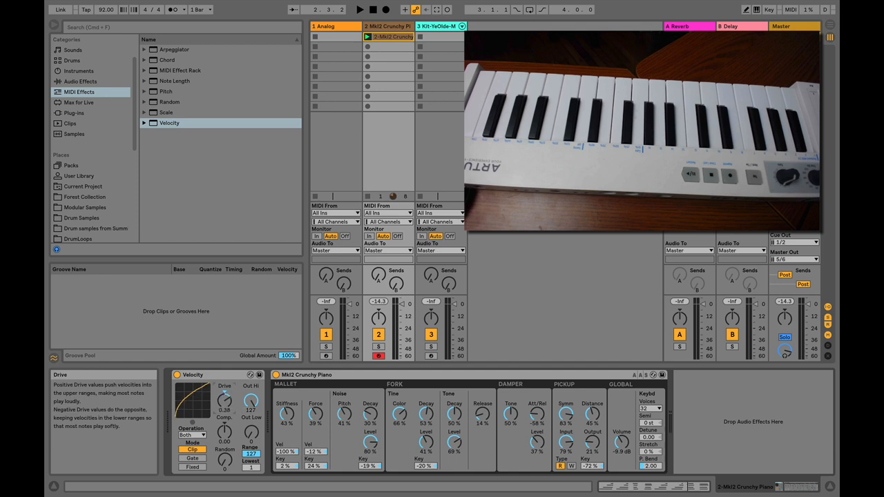
left_click_drag(224, 400, 224, 412)
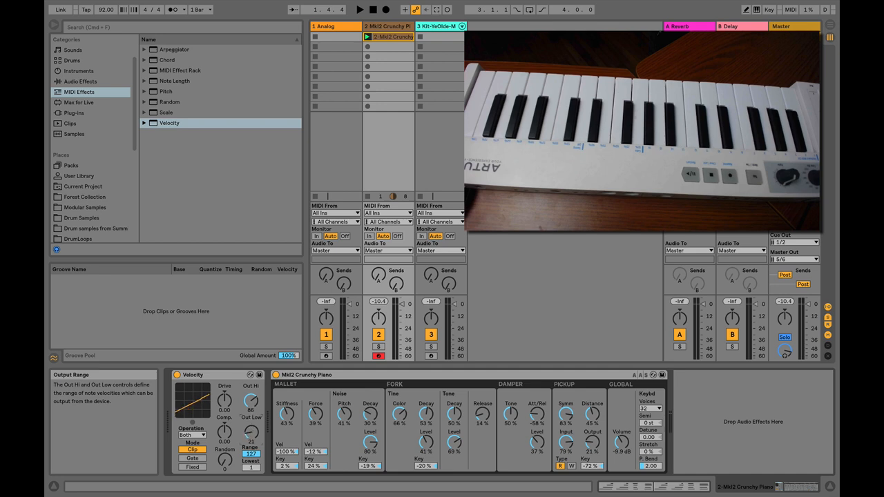
left_click(359, 9)
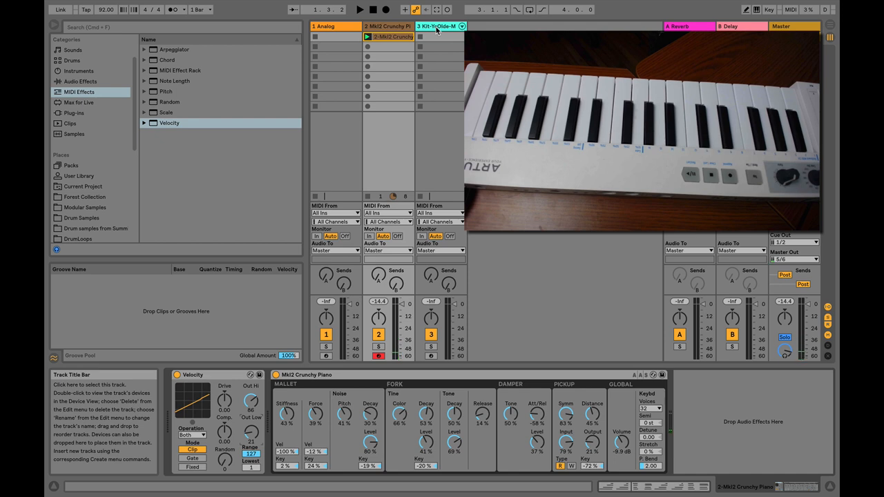
Select the Kit-YeOlde track to show its Drum Rack and launch its drum loop clip.
left_click(436, 26)
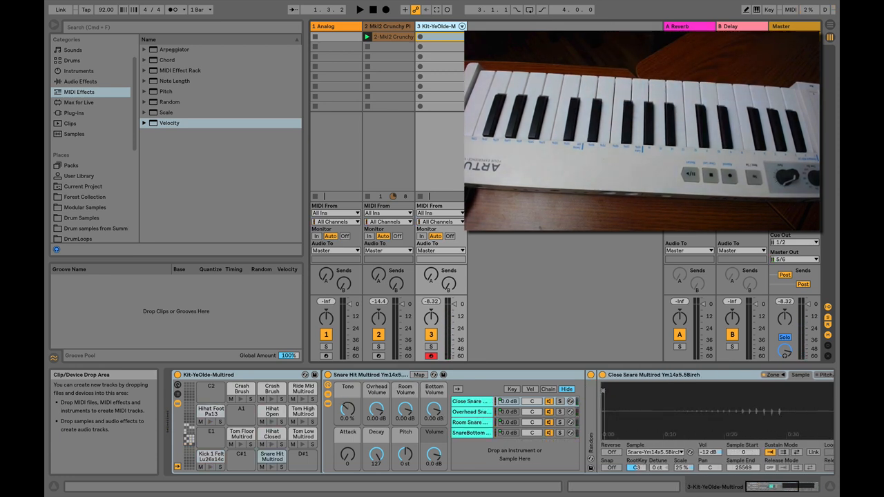
mouse_move(359, 10)
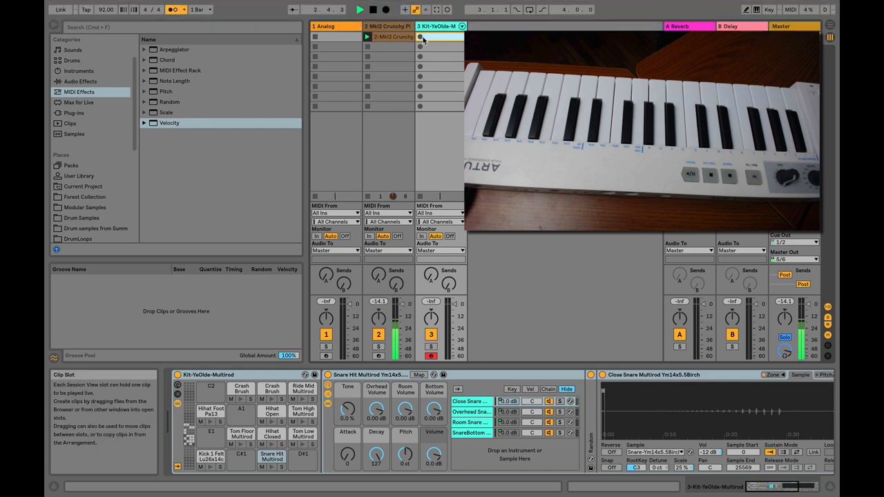
left_click(420, 36)
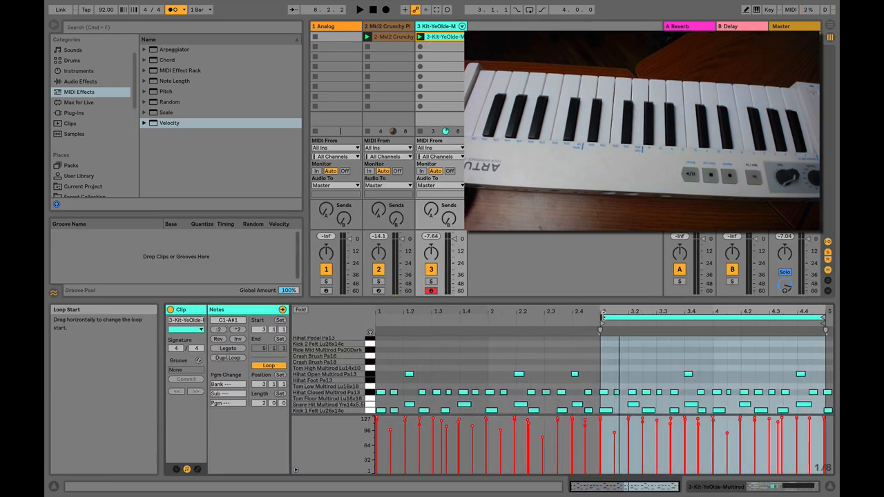
Select the drum clip's notes from bar 3 and a C1 kick note to read its velocity.
left_click(359, 8)
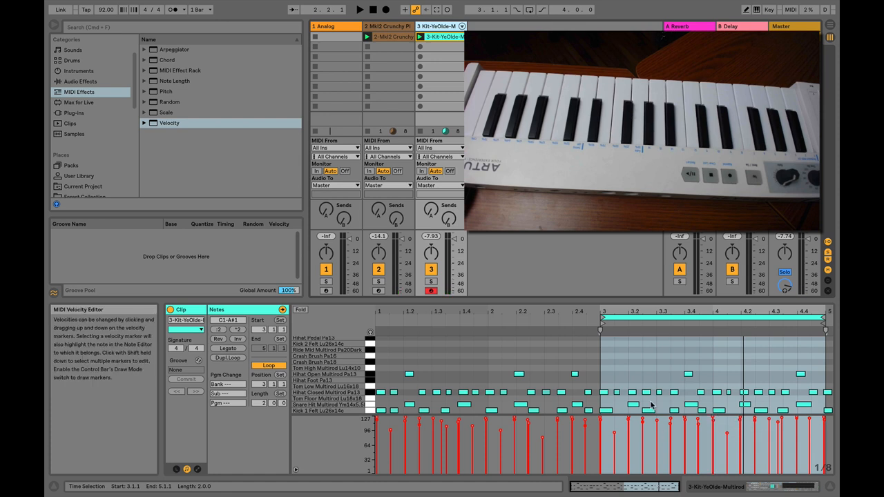
mouse_move(727, 428)
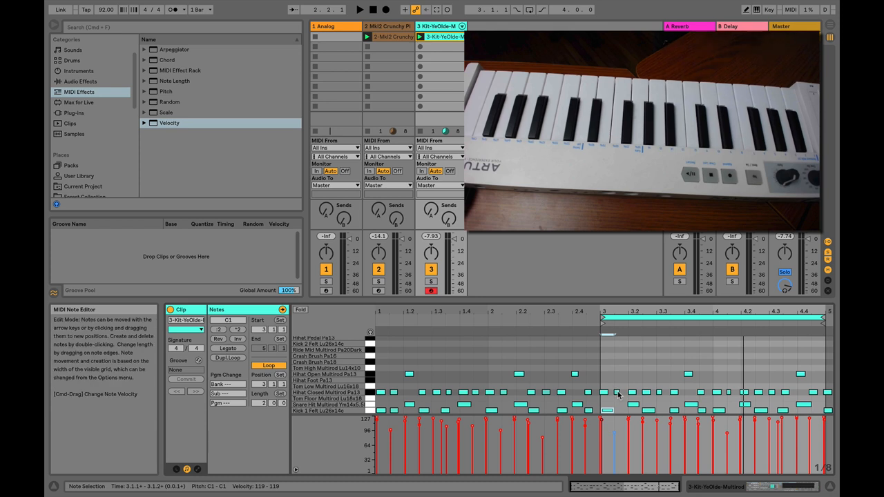
left_click(360, 8)
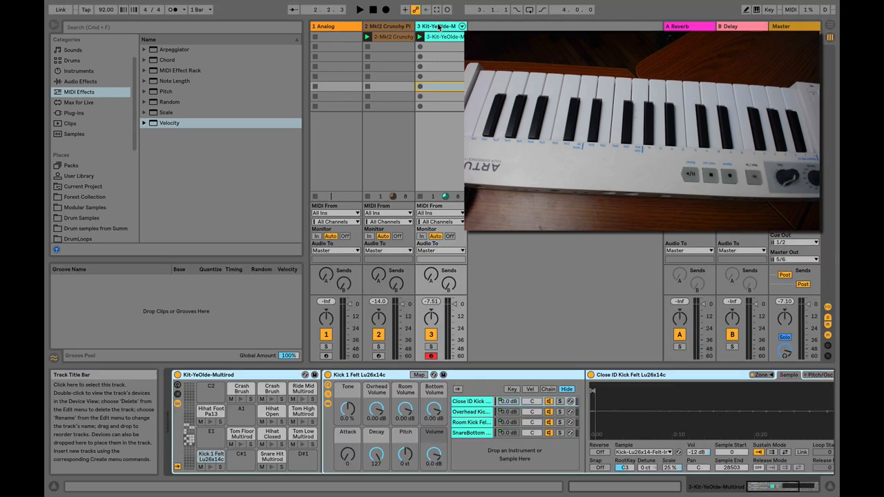
Load a Velocity MIDI effect onto the drum track, toggle its activator and select it.
left_click(168, 122)
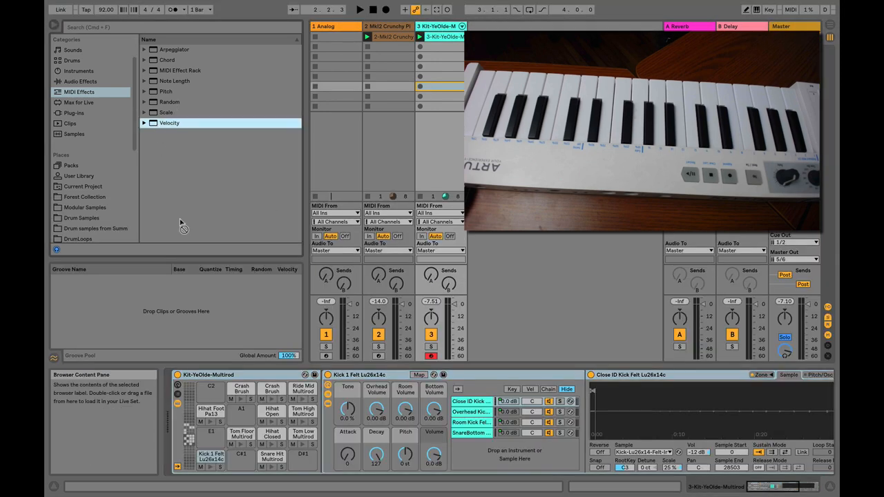
double_click(168, 121)
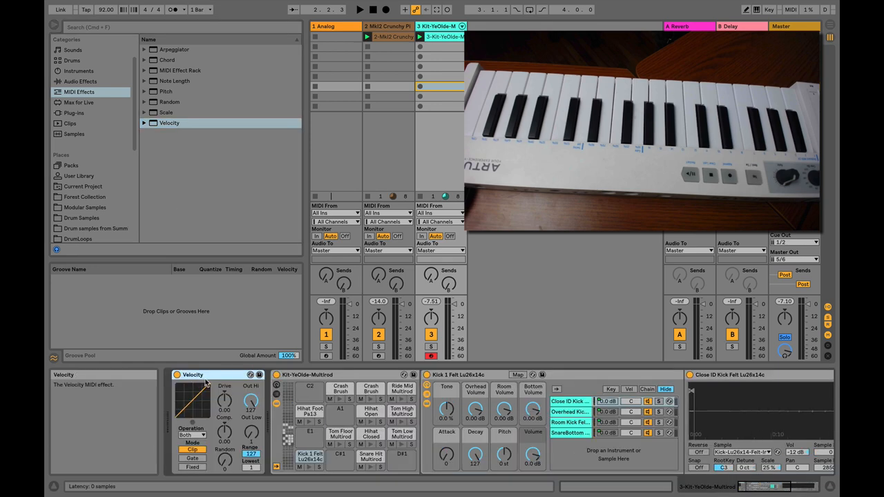
mouse_move(251, 417)
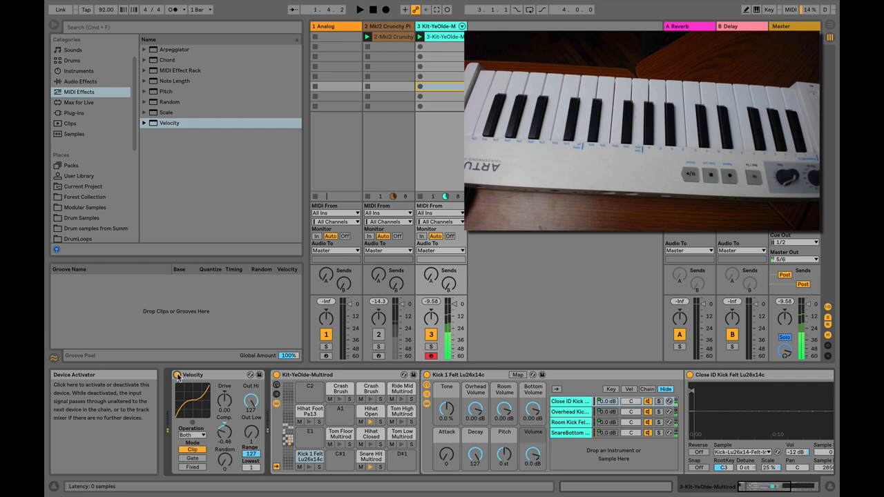
left_click(359, 8)
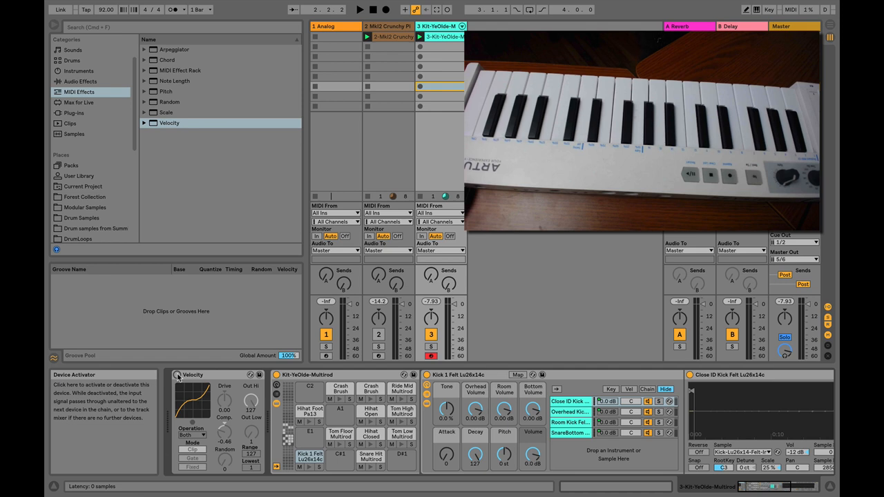
mouse_move(192, 374)
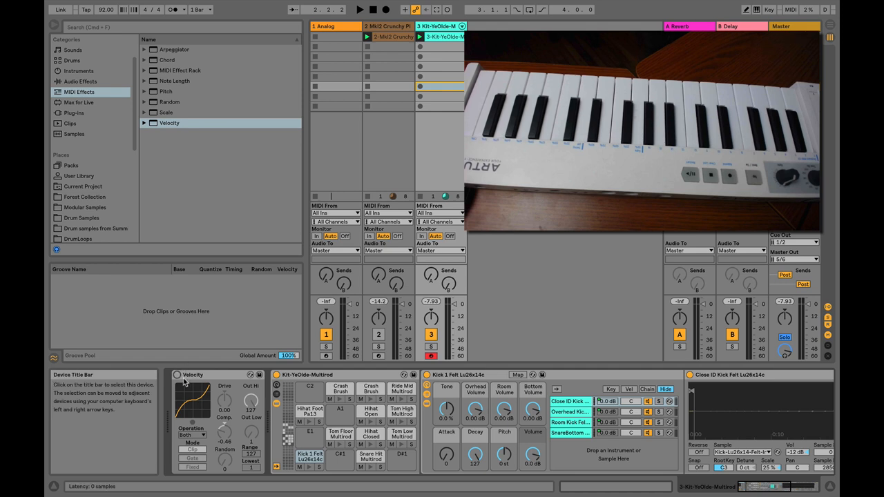
left_click(177, 375)
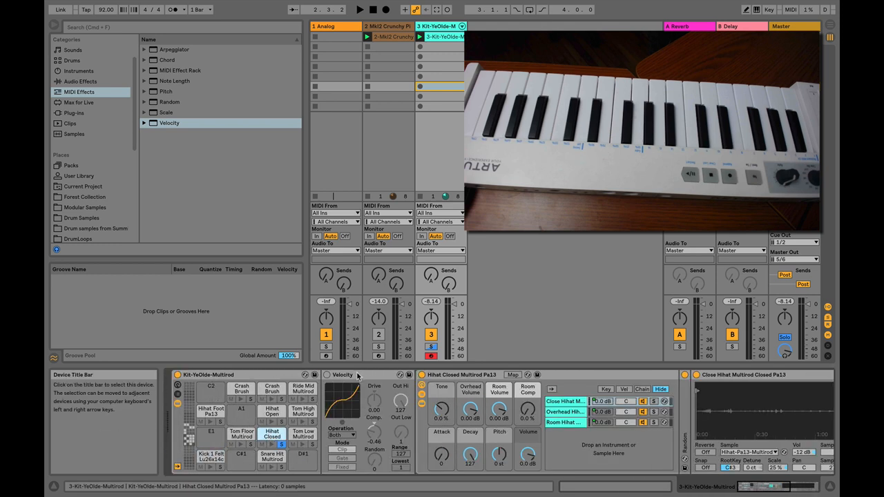
Move the Velocity device into the Hihat Closed pad's chain ahead of the sampler.
left_click(343, 375)
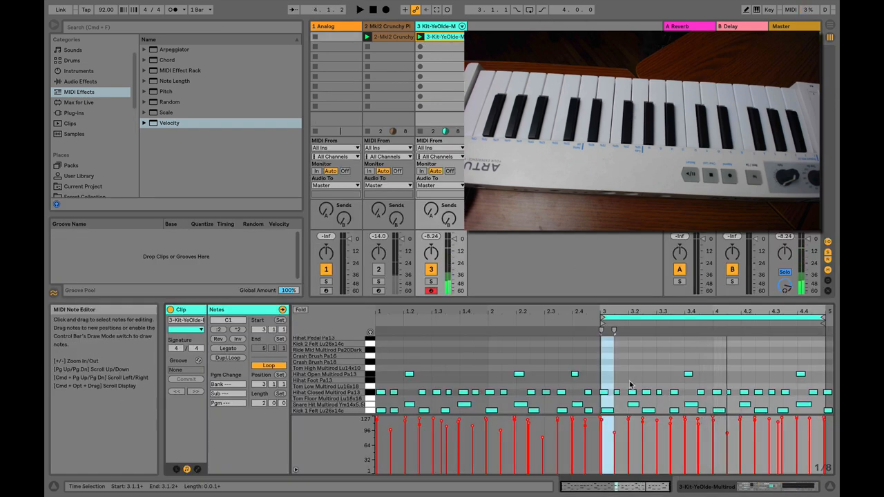
Select position 3.1.1 in the drum clip's Note Editor to examine the bar 3 hits.
left_click(606, 411)
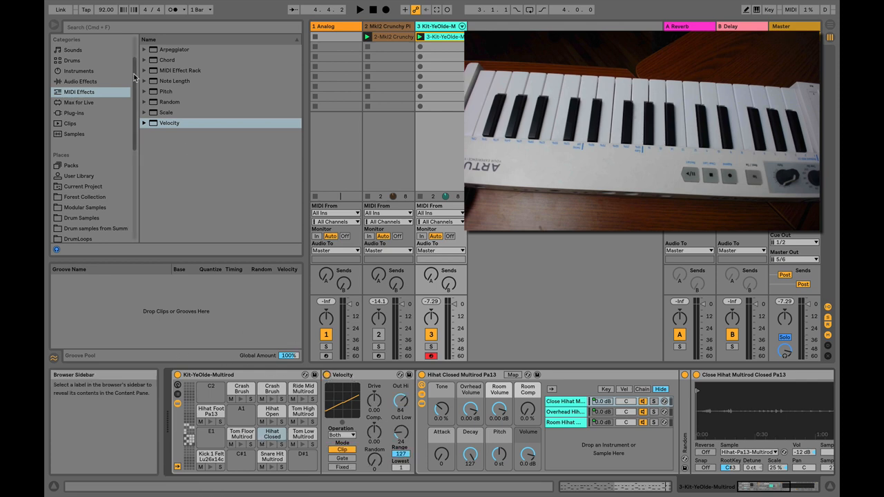
Drop a Glue Compressor after the closed hi-hat sampler and expand its preset folder.
left_click(80, 80)
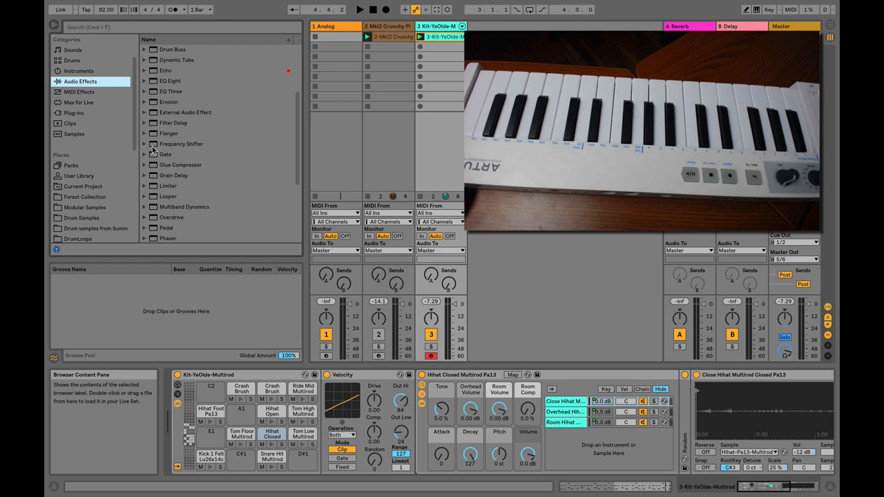
left_click(180, 165)
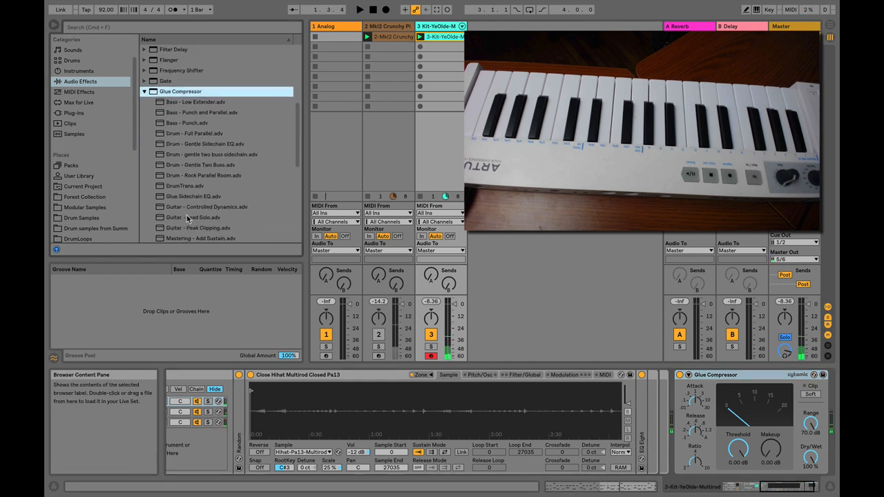
Apply the 'Drum - Rock Parallel Room' preset to the hi-hat chain's Glue Compressor.
left_click(203, 174)
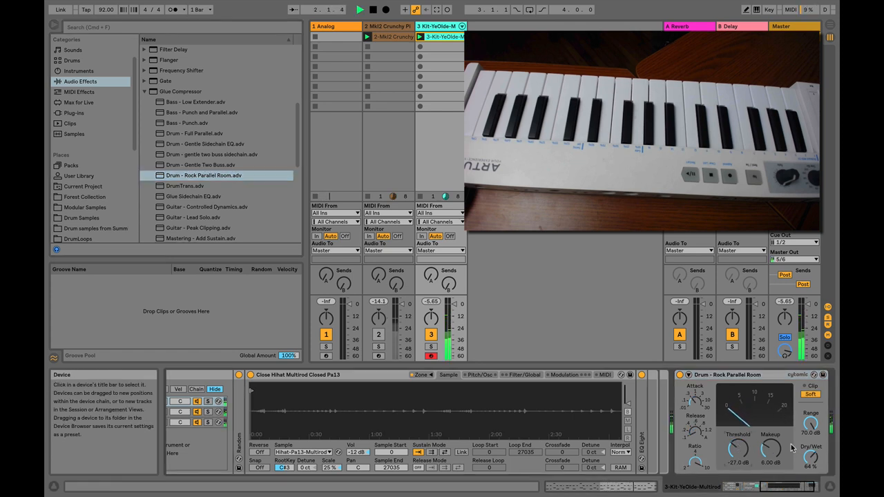
left_click_drag(812, 459, 812, 453)
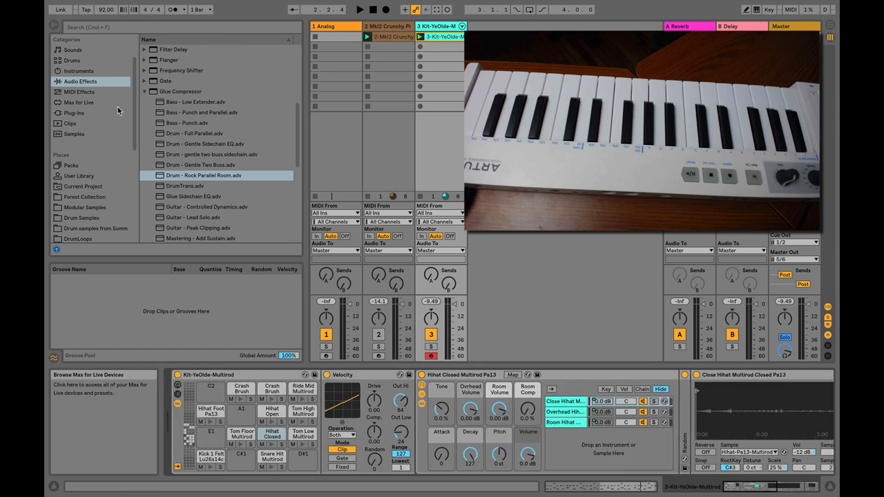
Place a Velocity MIDI effect ahead of the Kit-YeOde drum rack and start the drums playing.
left_click(80, 91)
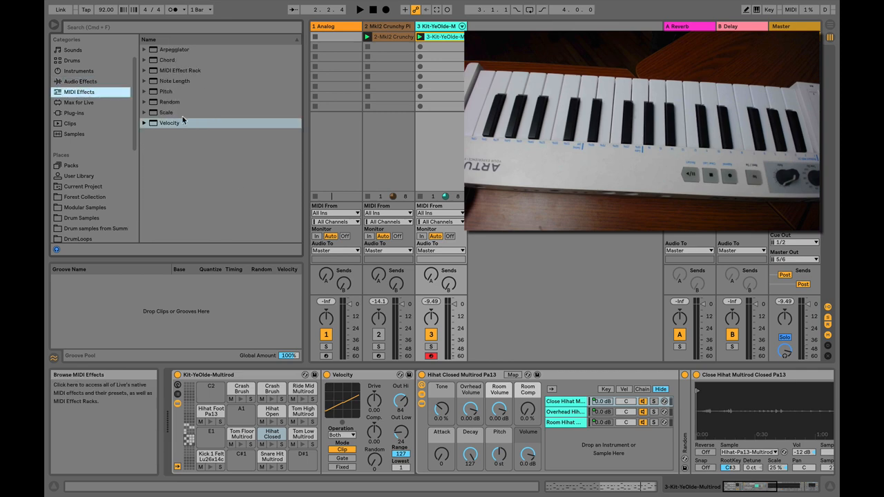
left_click(168, 122)
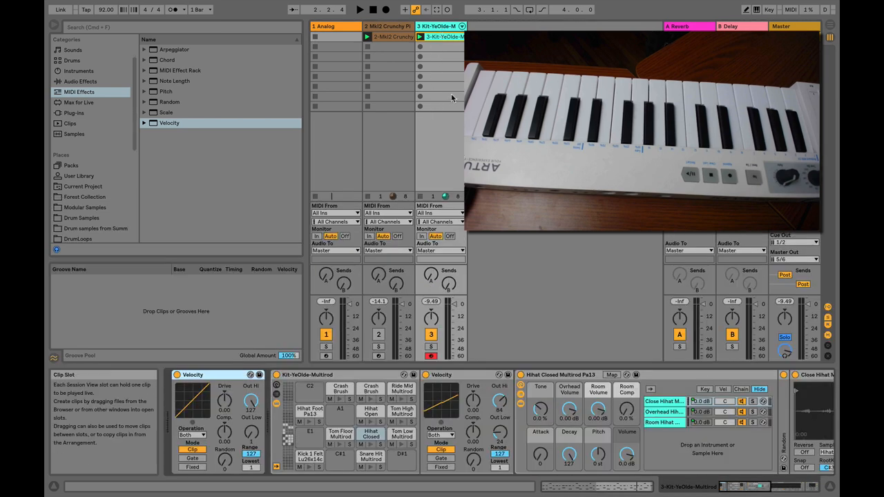
left_click(359, 8)
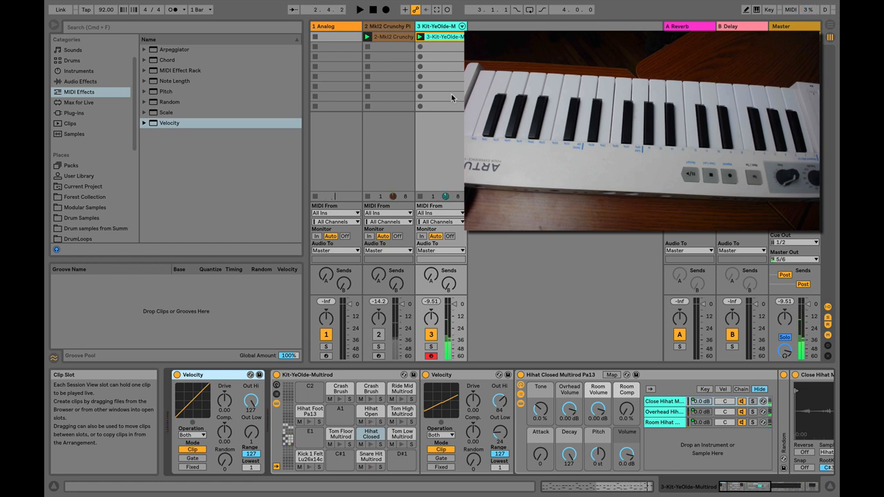
mouse_move(197, 399)
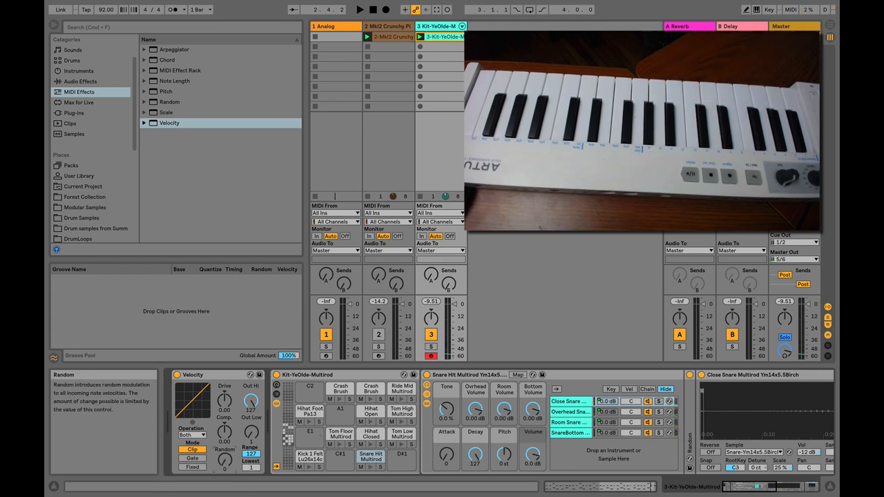
Raise the Velocity device's Random amount so drum hit velocities vary.
left_click(359, 8)
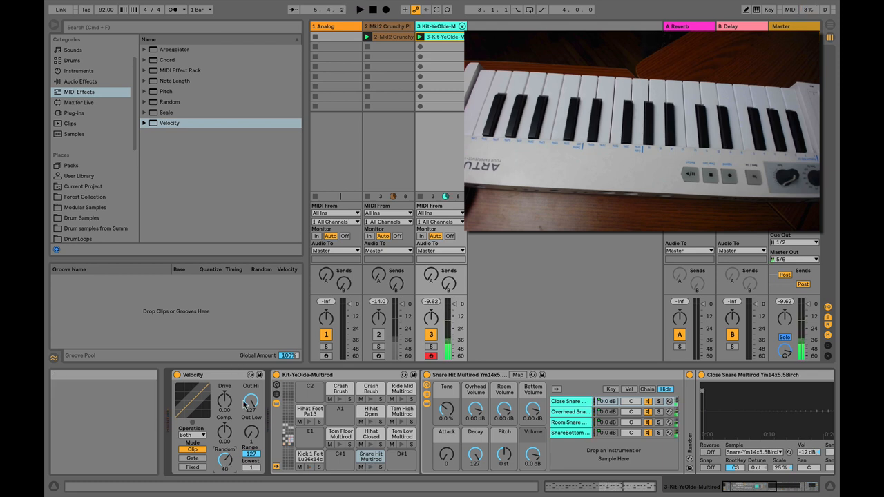
mouse_move(250, 434)
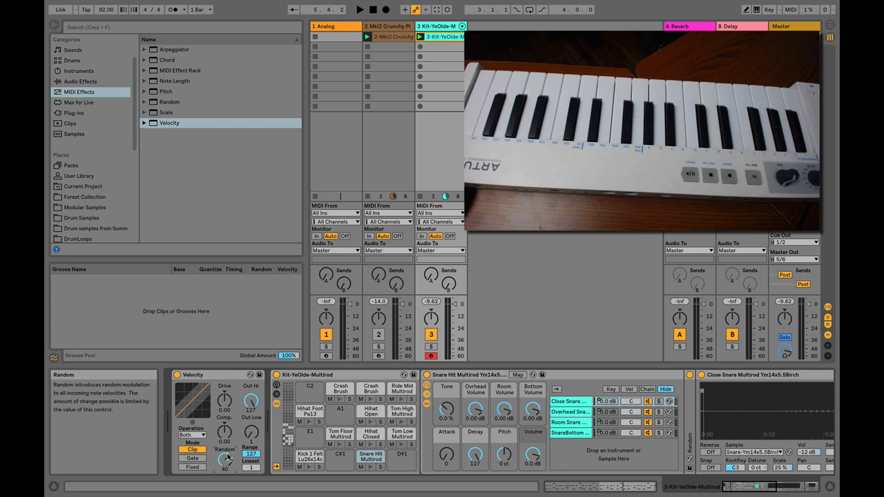
left_click_drag(224, 456, 223, 467)
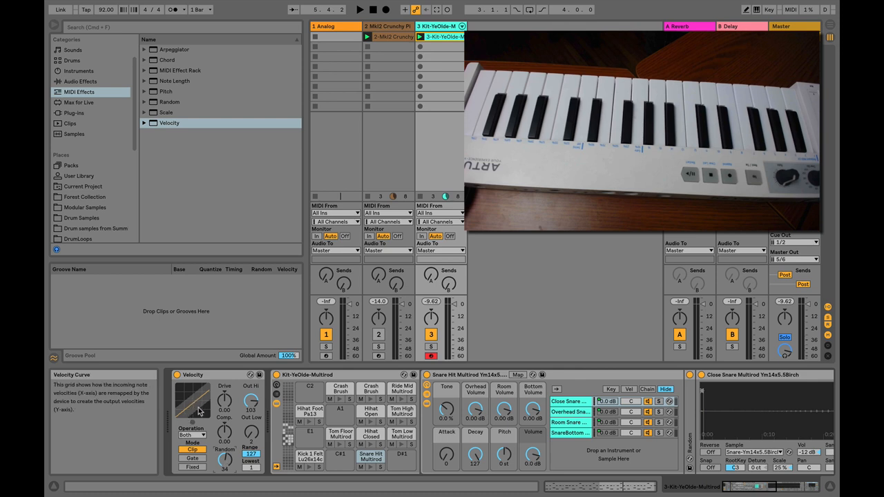
mouse_move(199, 414)
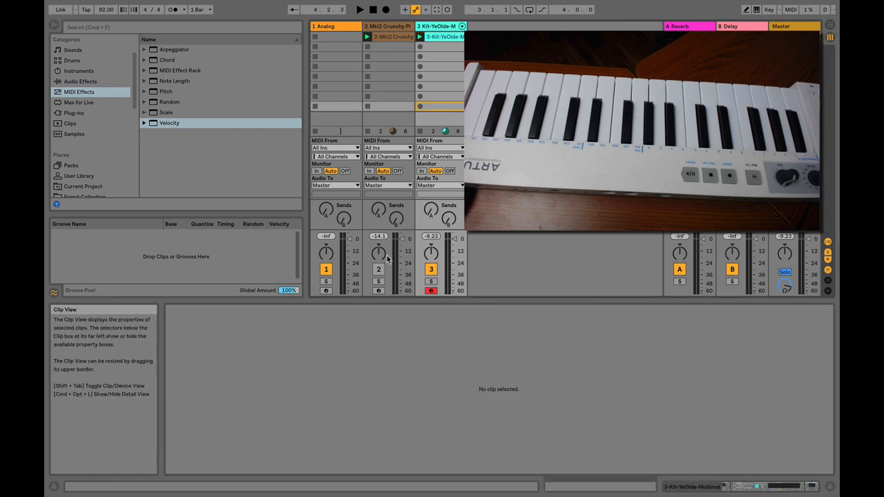
Select the drum loop clip area, ending on the MK2 Crunchy Piano track with an empty detail view.
left_click(359, 8)
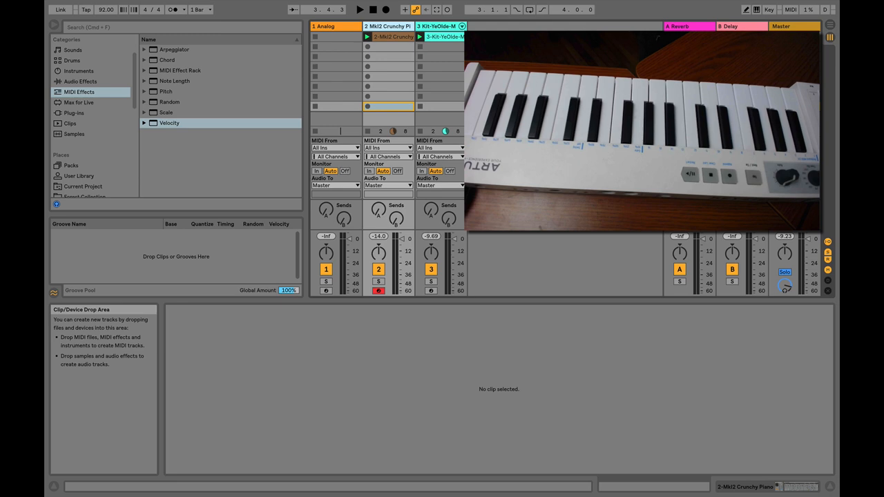
left_click(169, 122)
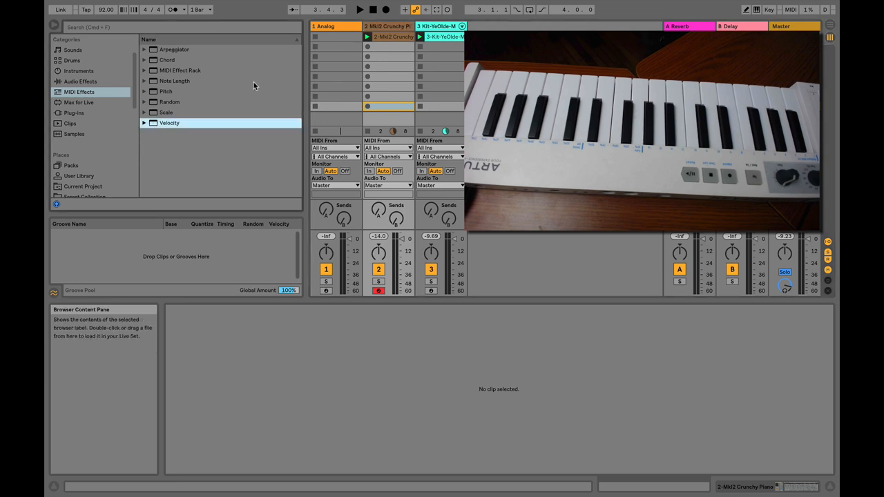
mouse_move(157, 138)
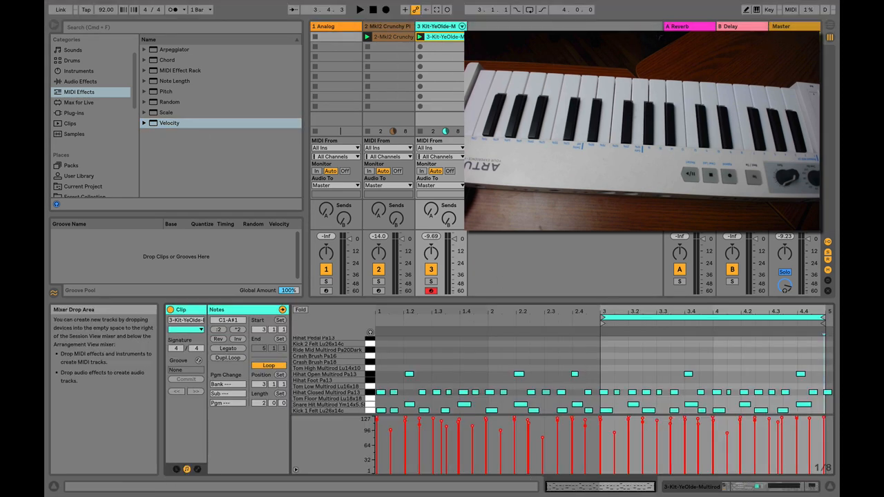
left_click(169, 123)
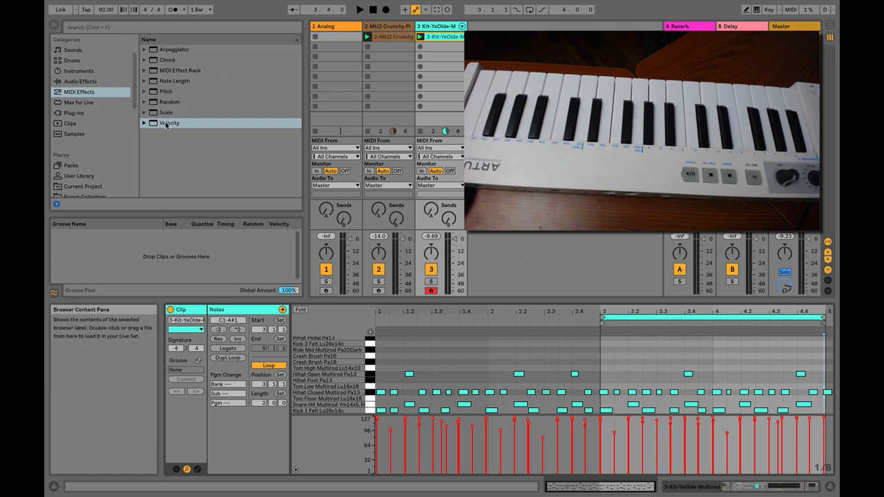
left_click(168, 123)
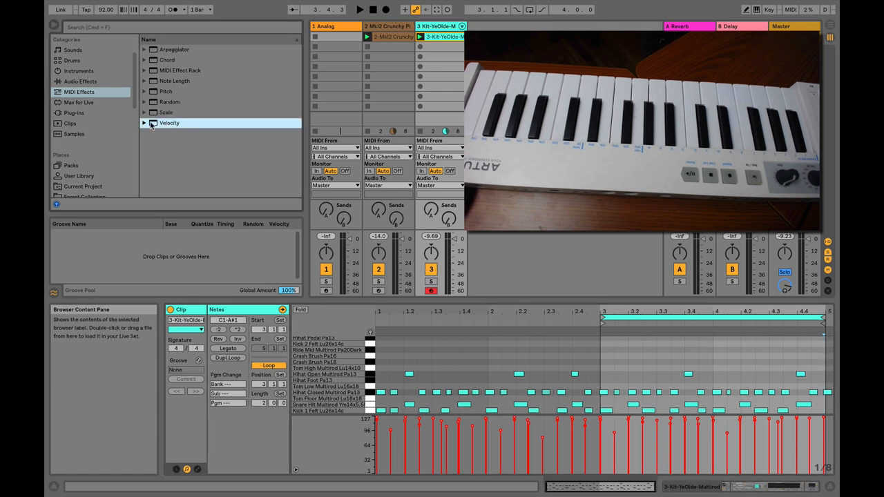
left_click(169, 123)
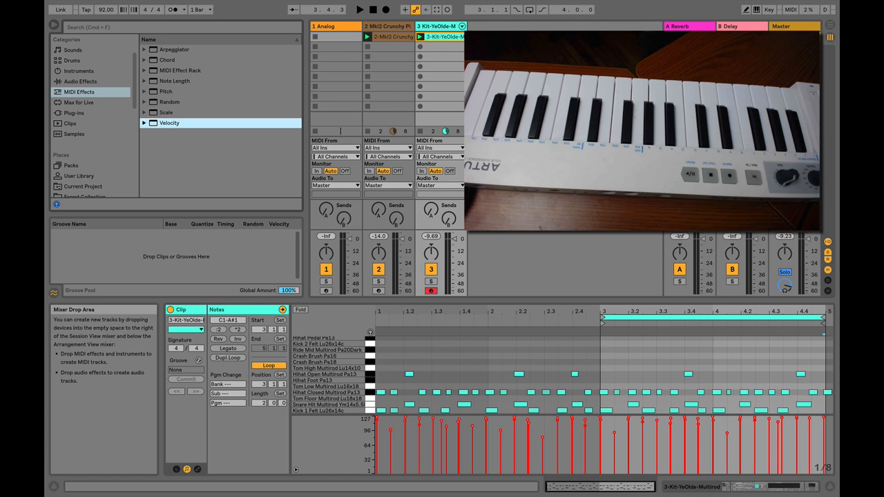